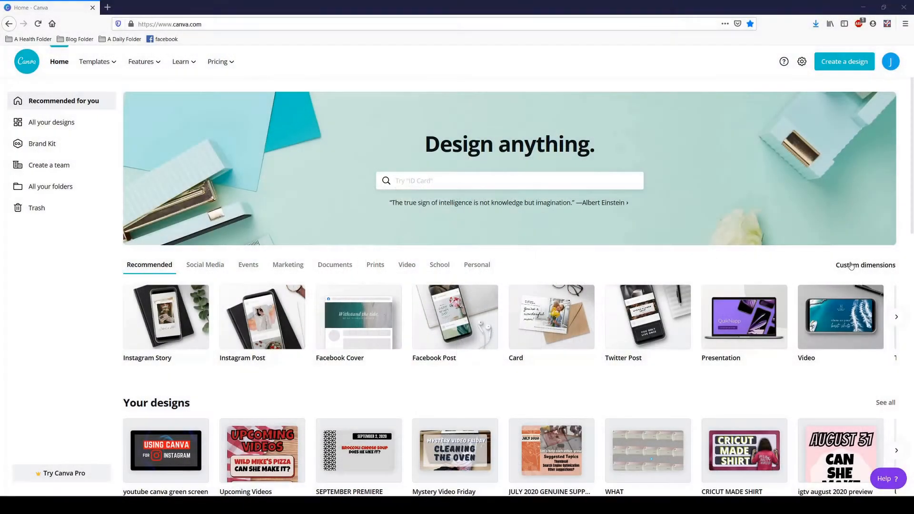
Step: Create a new custom-dimension design sized 1920 × 1080 px
left_click(844, 62)
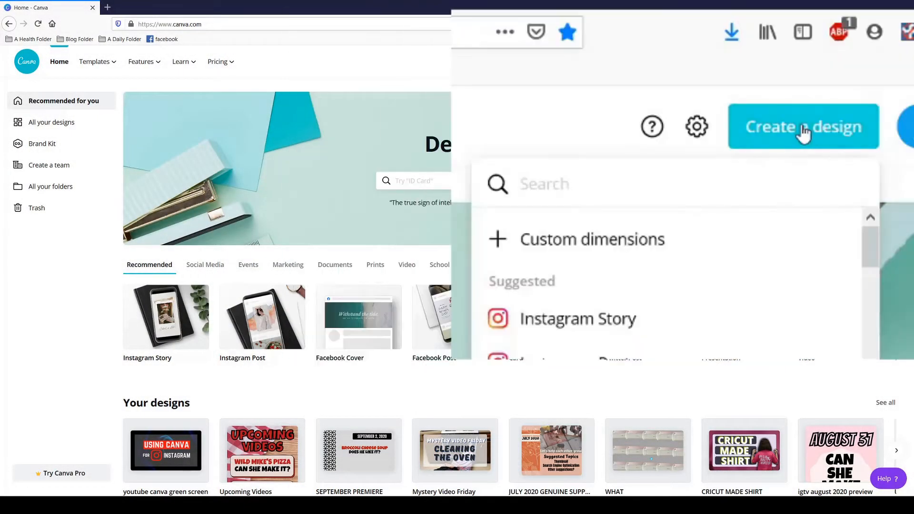
left_click(592, 239)
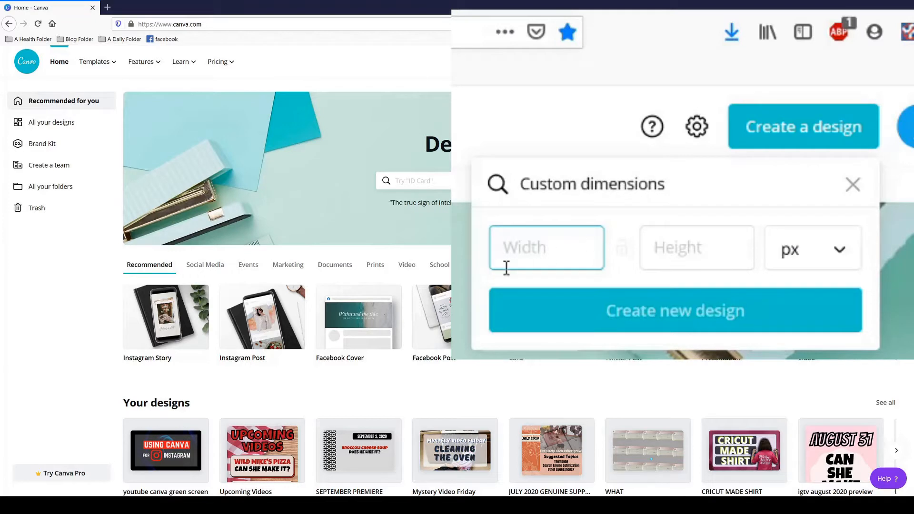
mouse_move(529, 247)
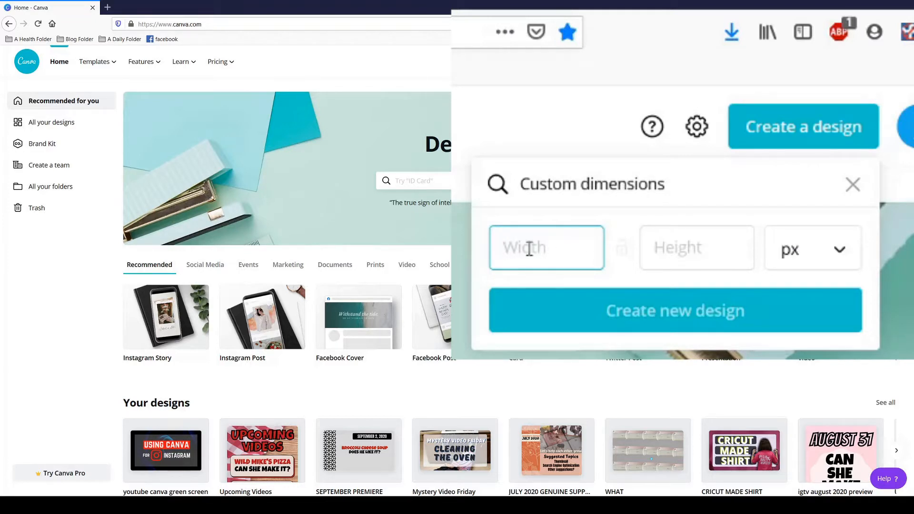
left_click(546, 247)
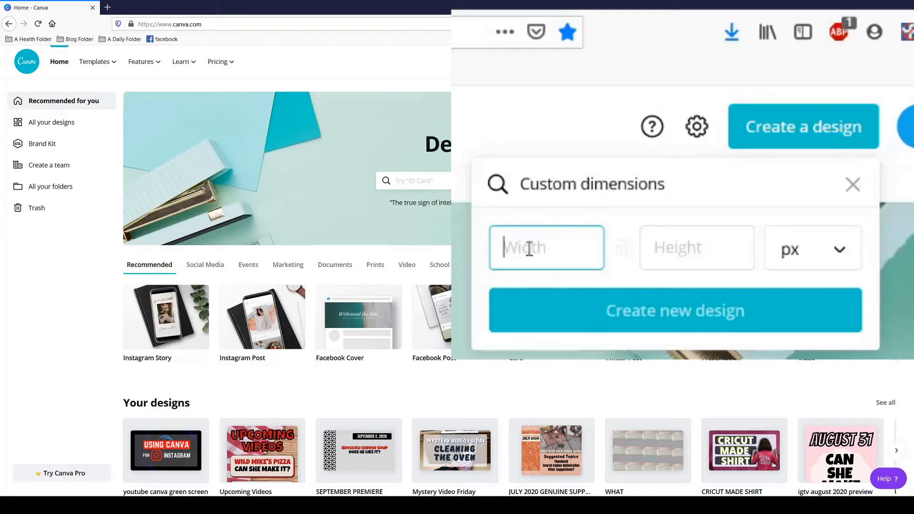
type("19")
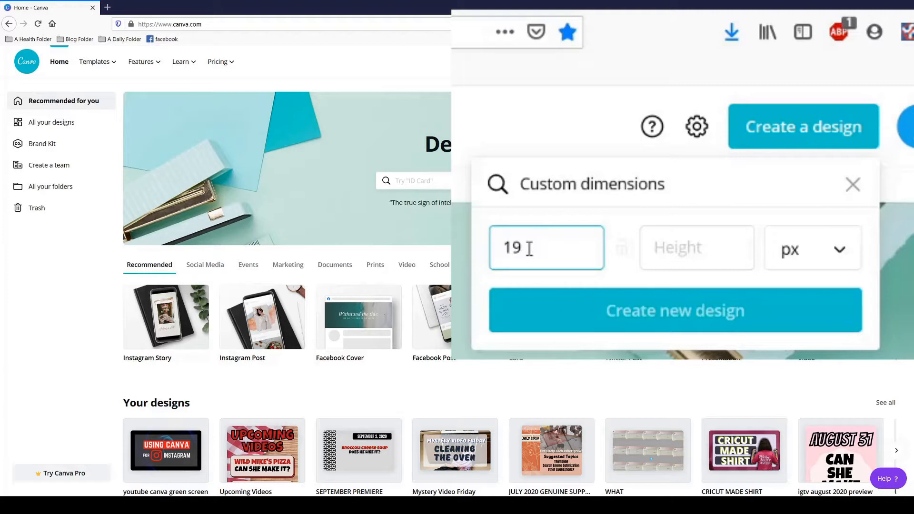
left_click(696, 247)
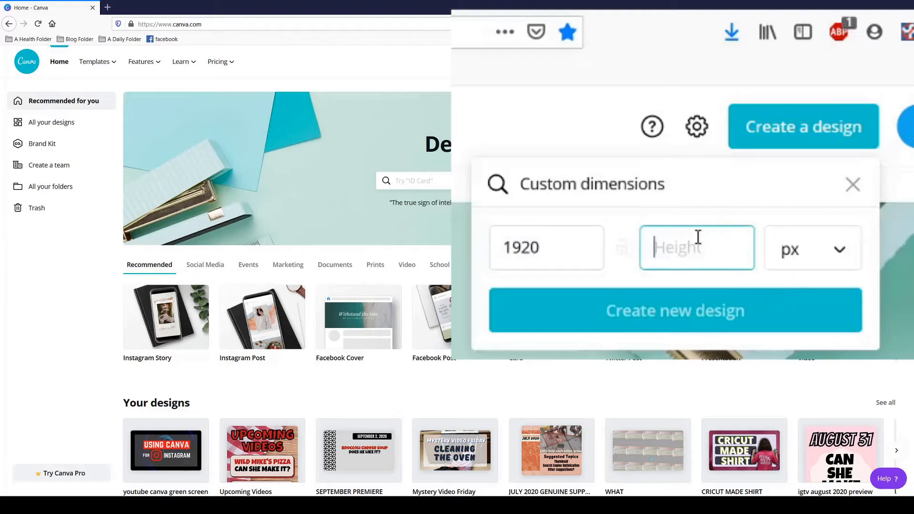
type("1080")
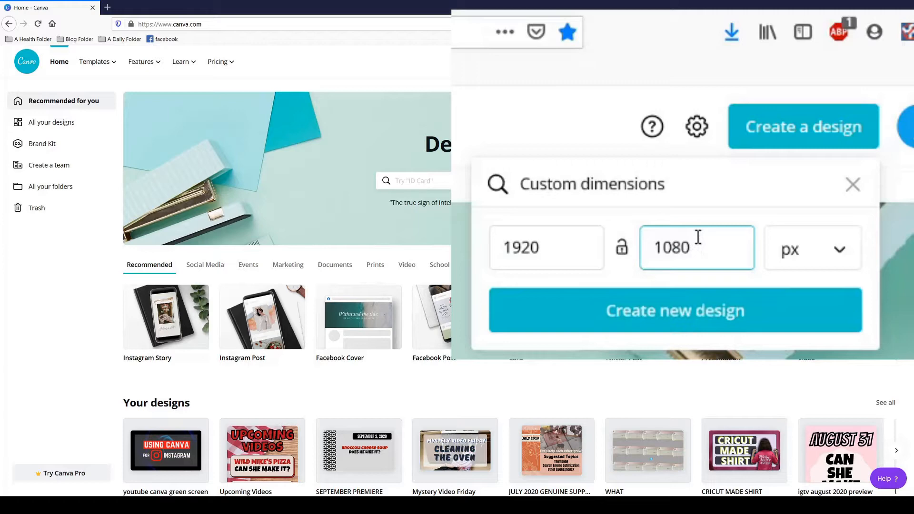
left_click(675, 310)
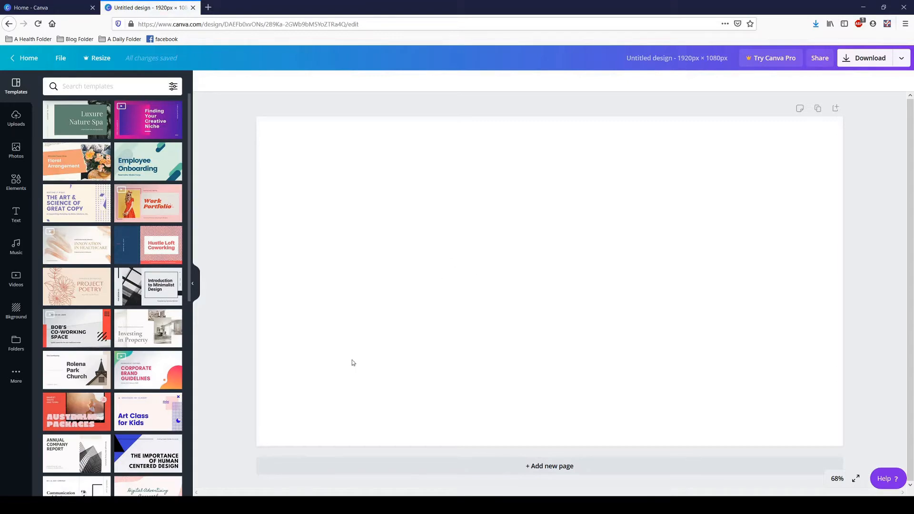
Step: Fill the page background with a dark grey swatch from the Background colour palette
left_click(16, 311)
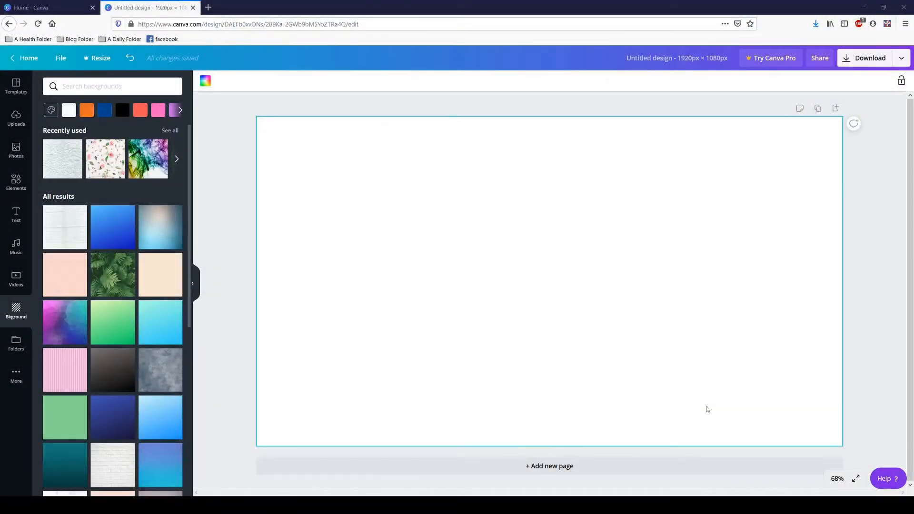
mouse_move(703, 408)
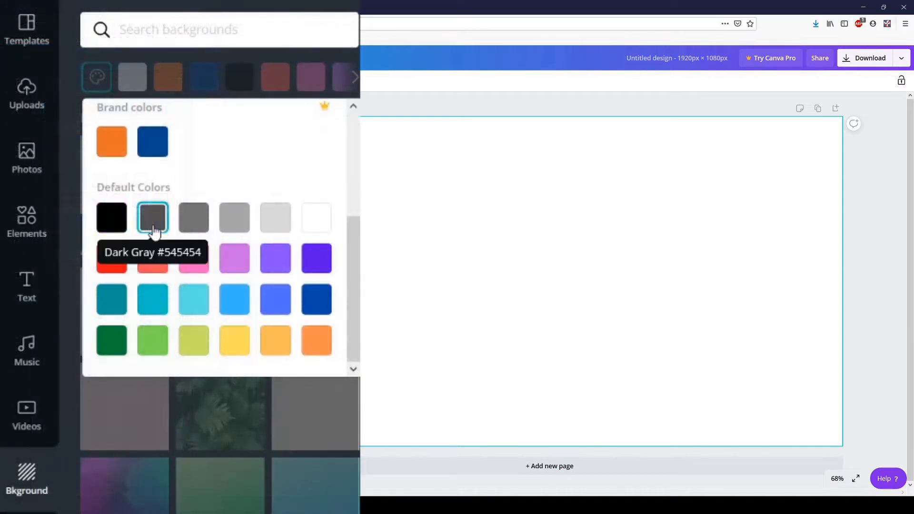
left_click(193, 217)
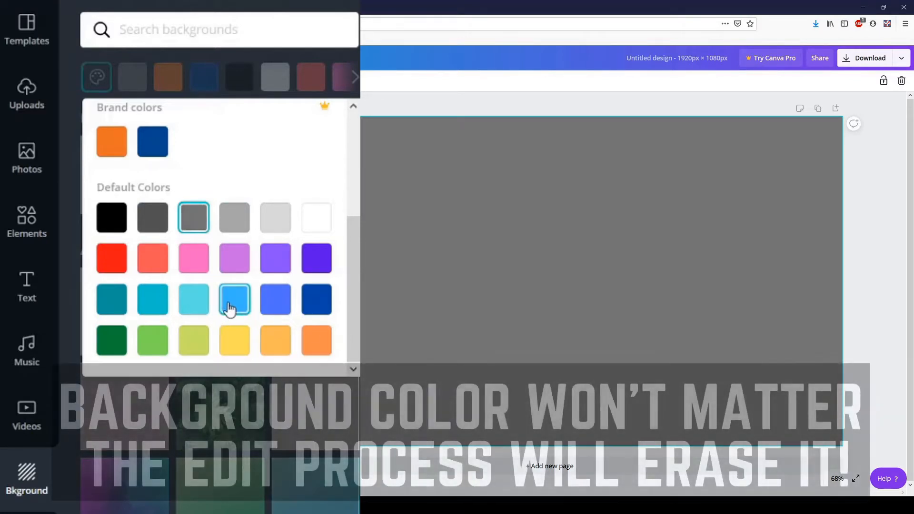
left_click(234, 299)
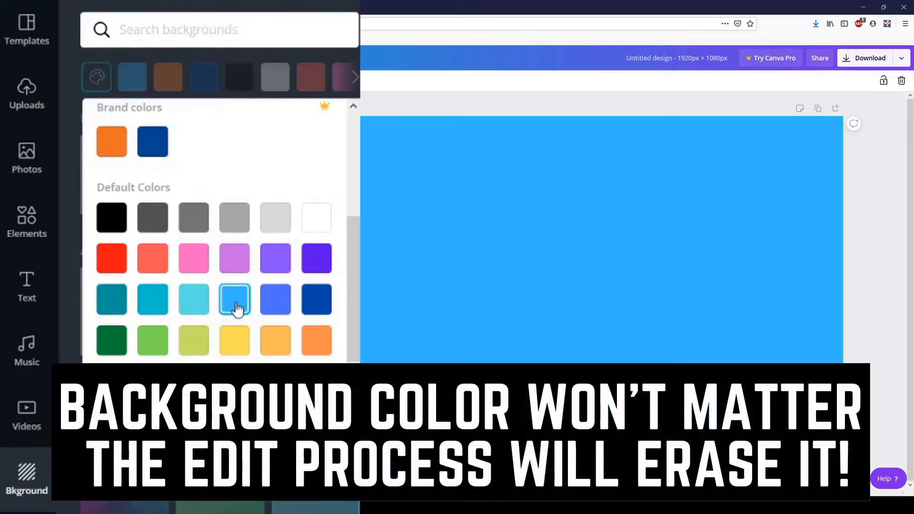
mouse_move(276, 218)
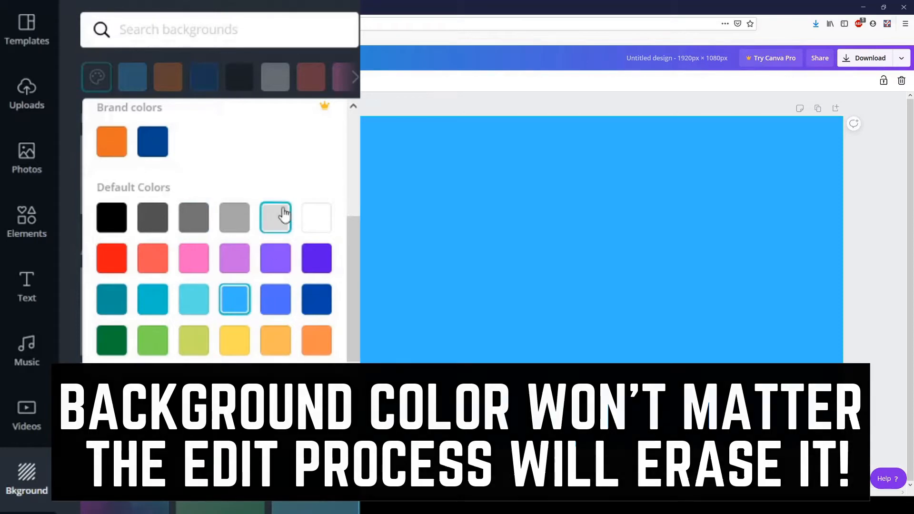
left_click(111, 341)
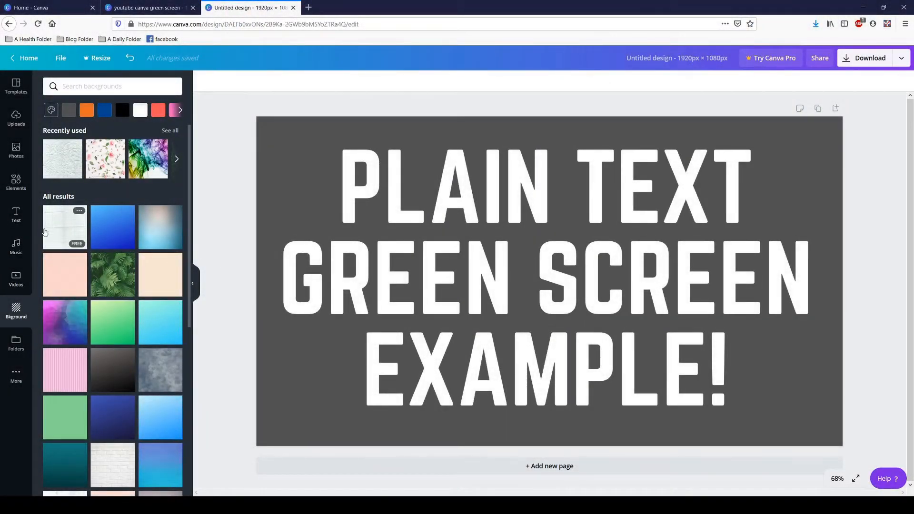
Step: Add a heading reading 'This is my green screen text' and set it in Norwester
left_click(15, 212)
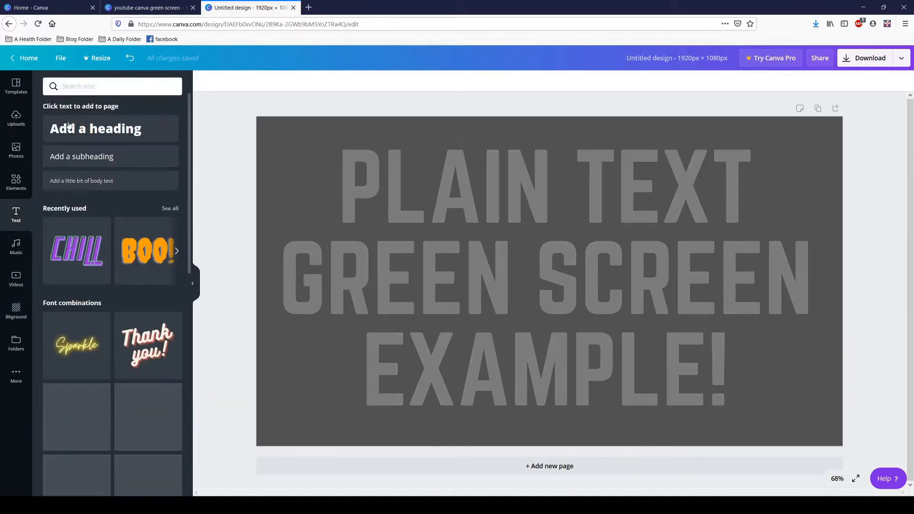
left_click(96, 129)
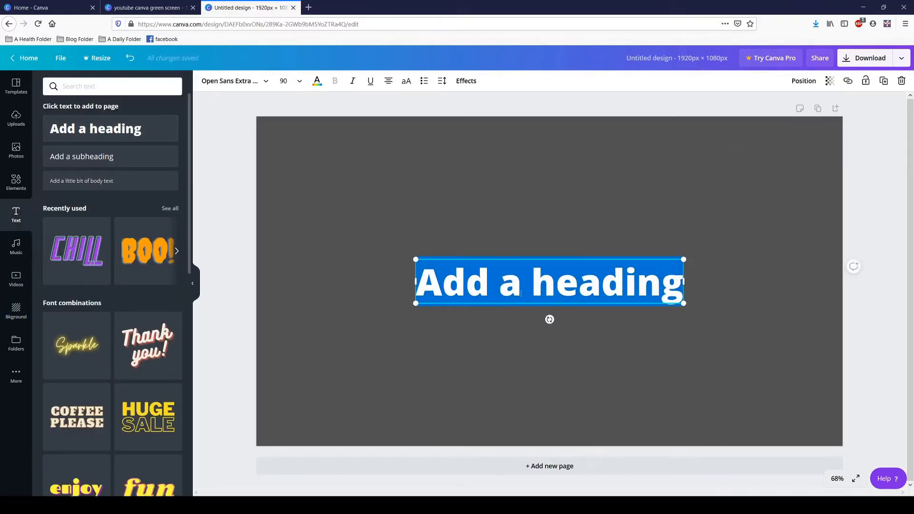
type("This is my green screen text")
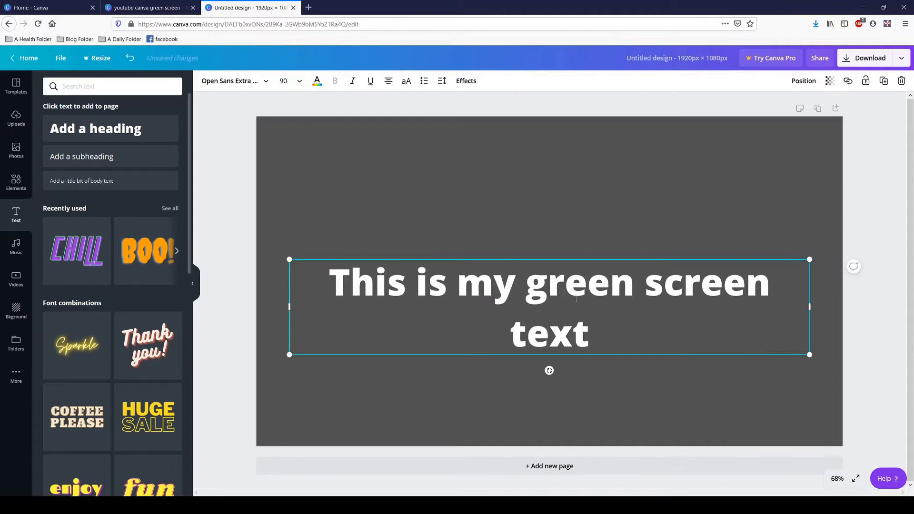
triple_click(548, 282)
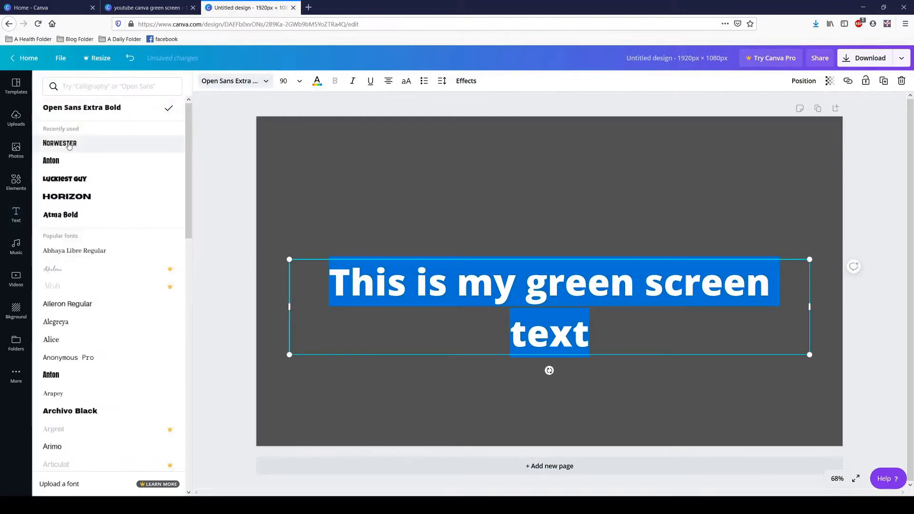
left_click(59, 143)
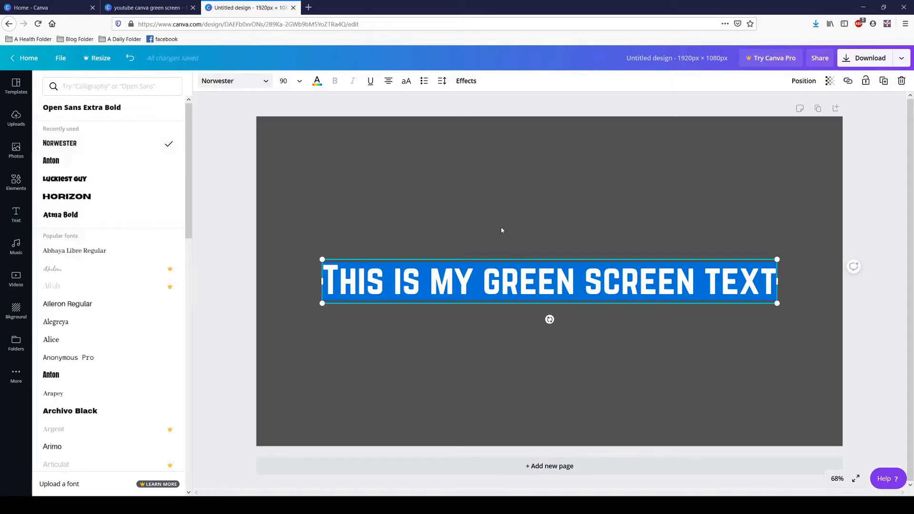
left_click(15, 215)
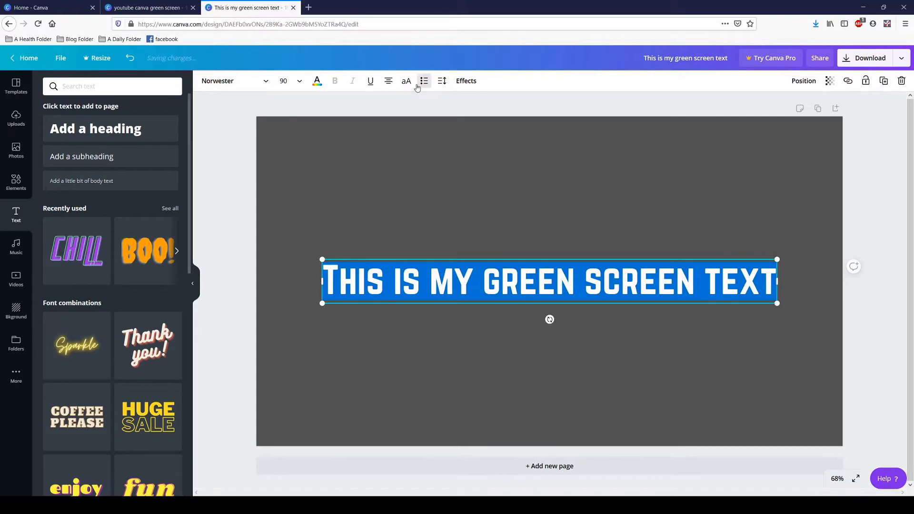
mouse_move(406, 80)
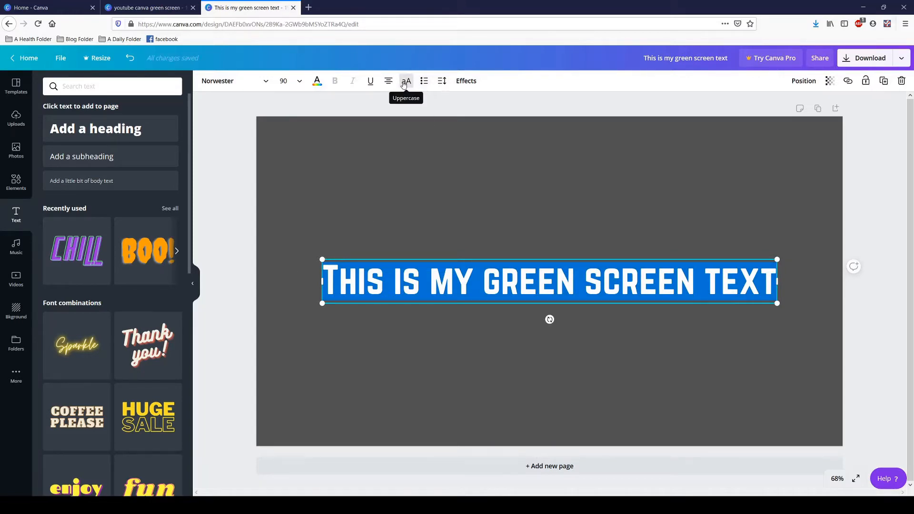
Step: Make the heading uppercase and drag it down toward the page bottom
left_click(406, 81)
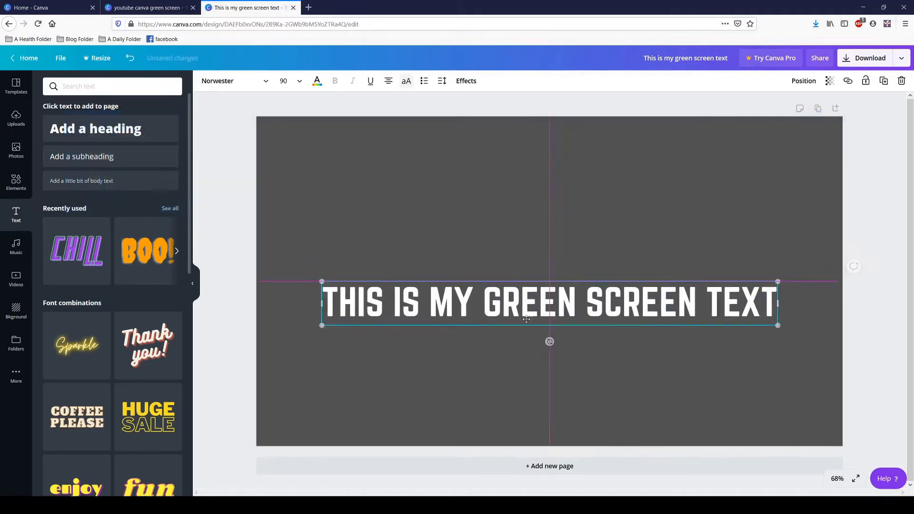
left_click_drag(549, 304, 549, 390)
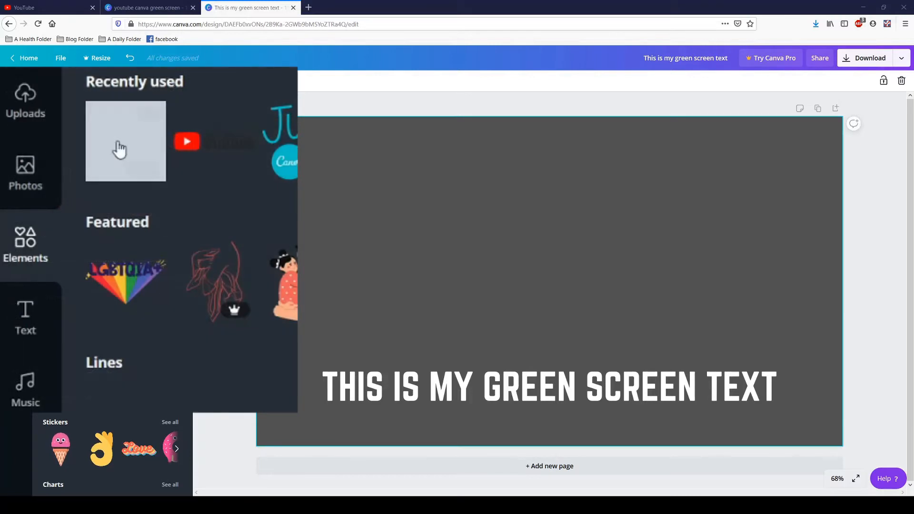
Step: Add a rectangle, widen it on both sides, colour it black and position it behind the heading
left_click(100, 324)
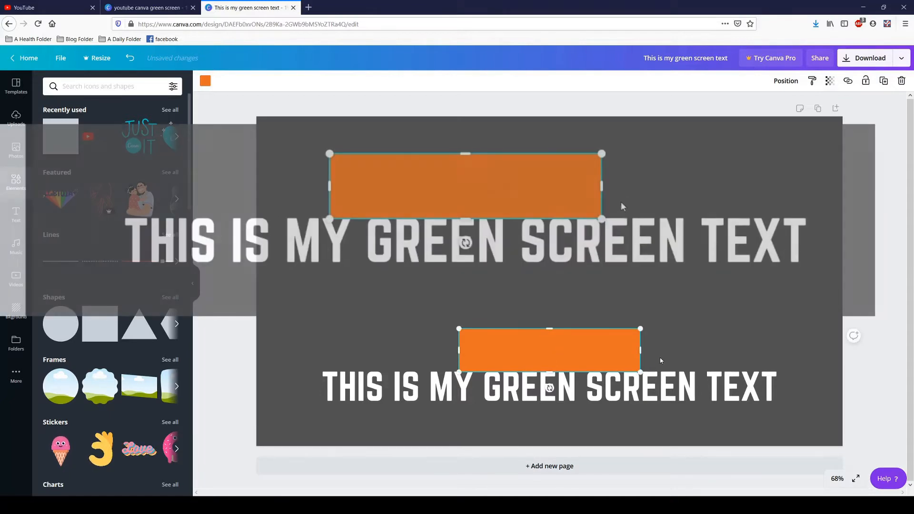
left_click_drag(602, 186, 797, 184)
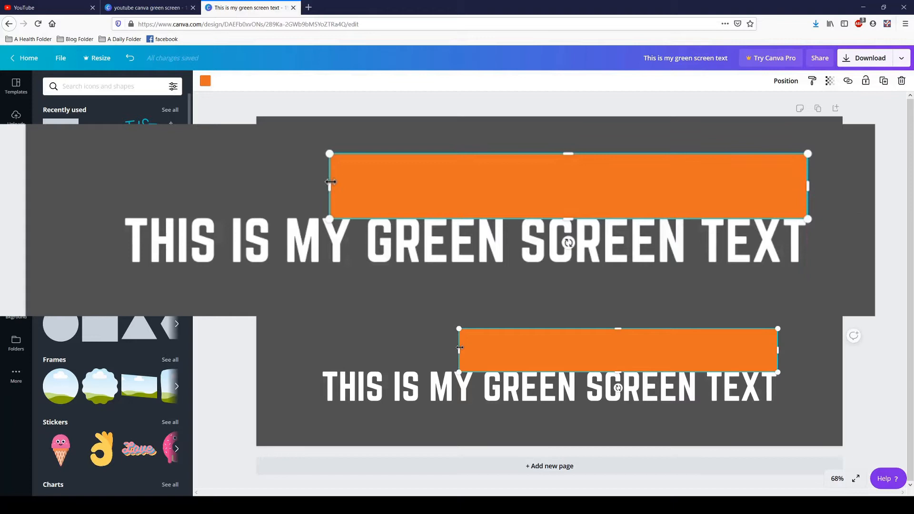
left_click_drag(329, 182, 115, 184)
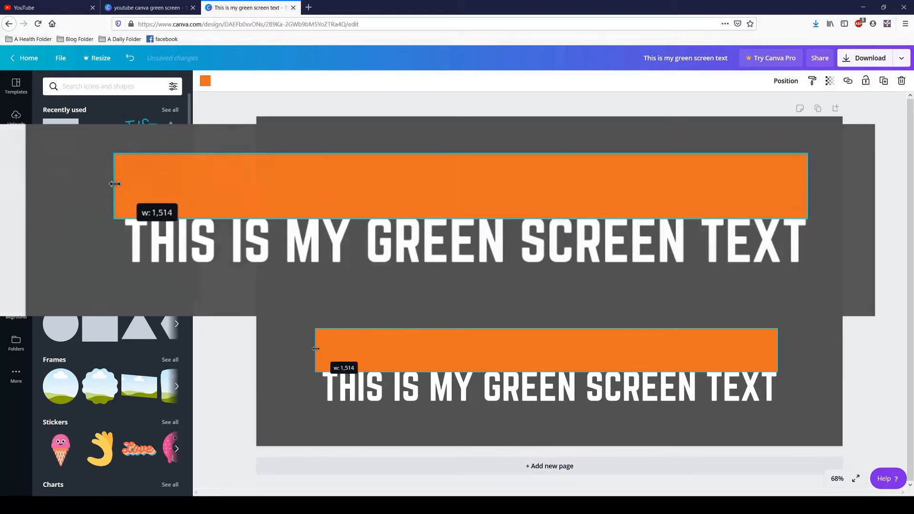
left_click(205, 80)
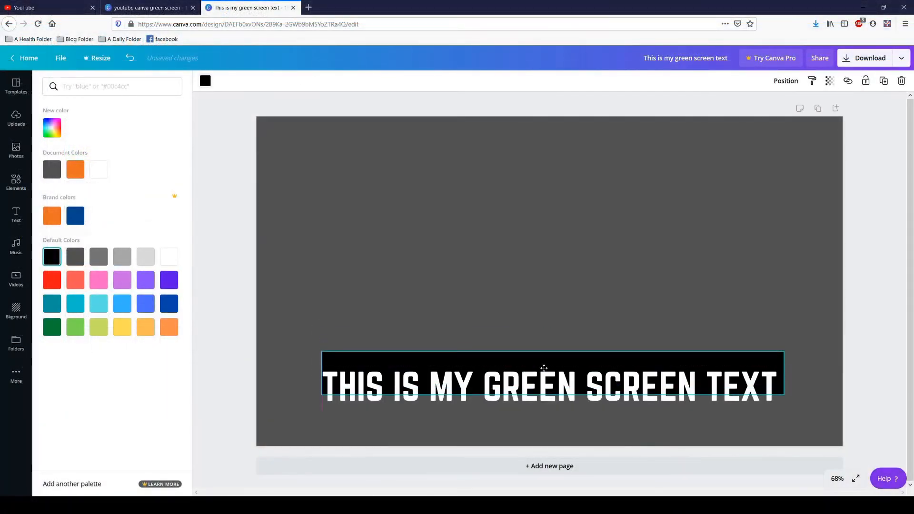
left_click_drag(543, 369, 543, 380)
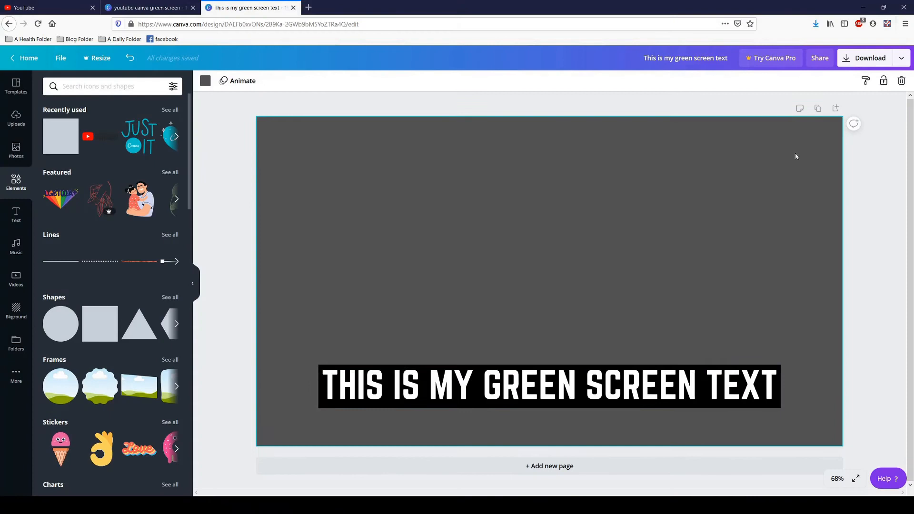
Step: Open the two-page review design and select its orange Page 1
left_click(869, 58)
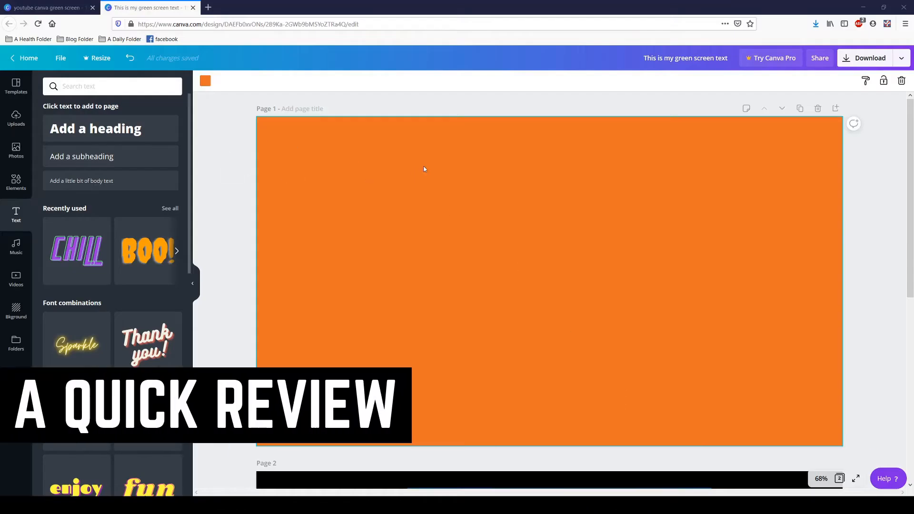
left_click(15, 310)
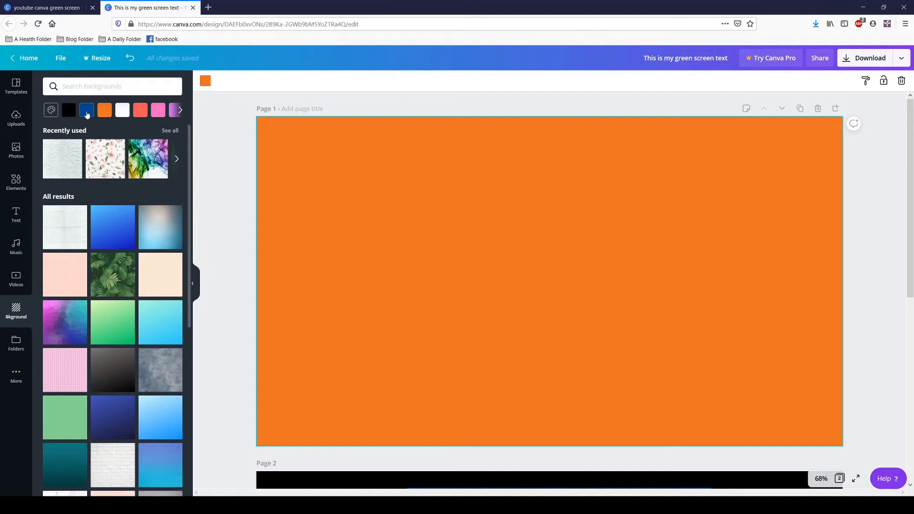
Step: Set the page background to dark blue and search Elements for rectangles
left_click(86, 110)
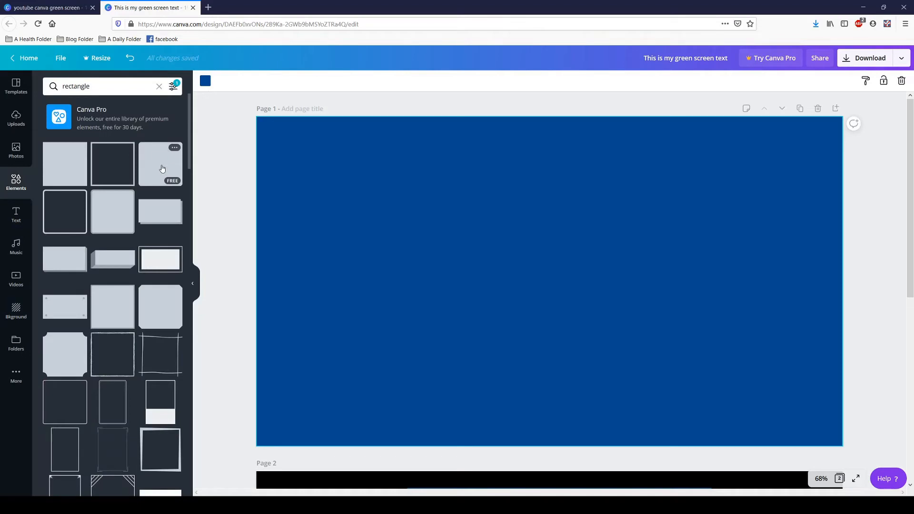
left_click(160, 164)
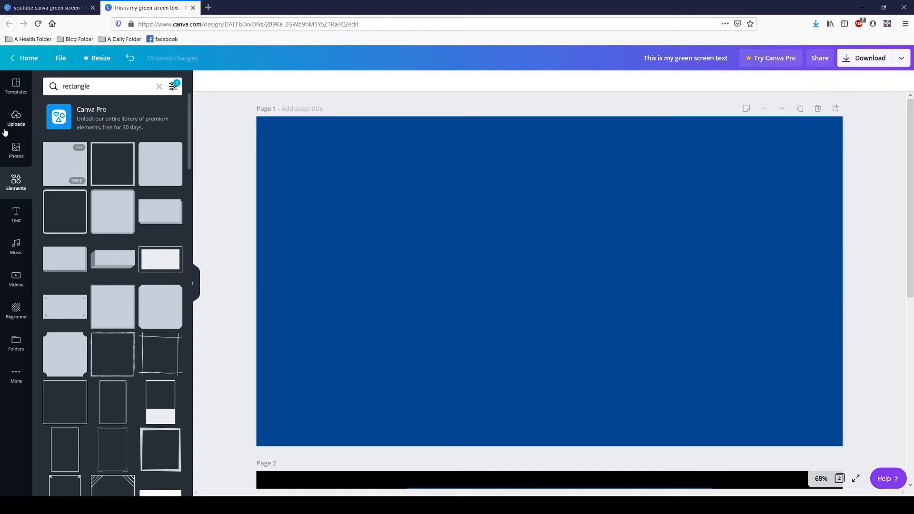
Step: Add a rectangle, reshape it into a long flat black bar at the lower left
left_click(64, 164)
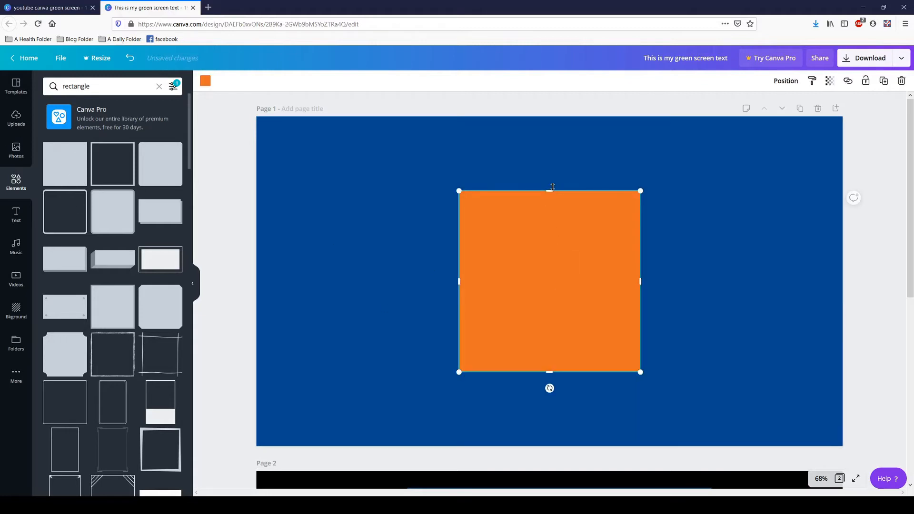
left_click_drag(549, 191, 549, 346)
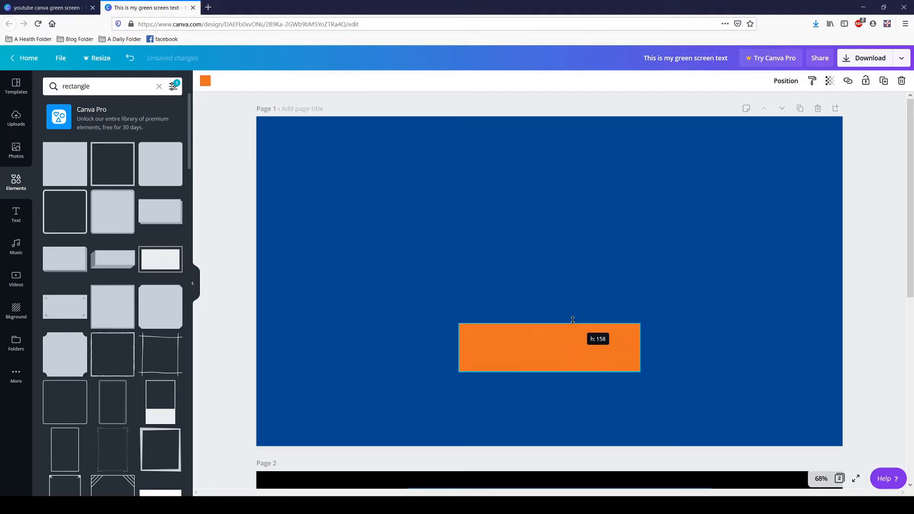
left_click_drag(548, 347, 334, 374)
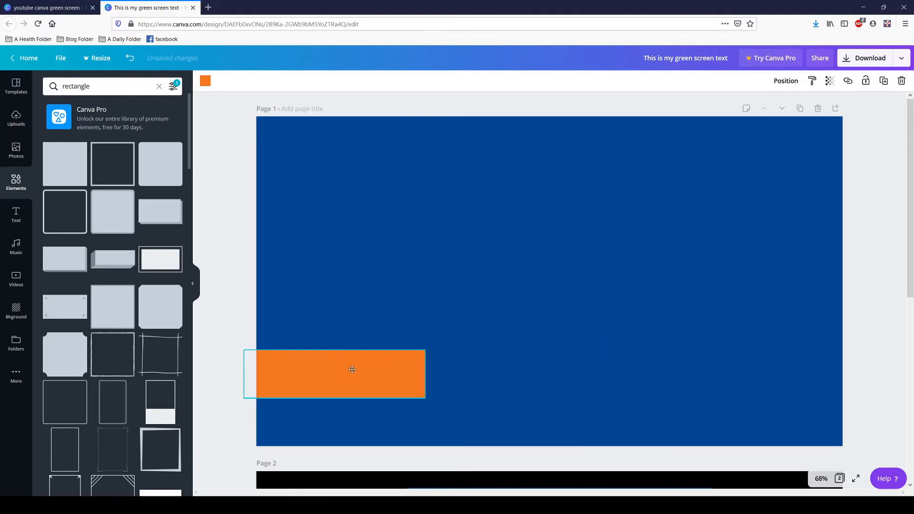
left_click_drag(424, 374, 408, 376)
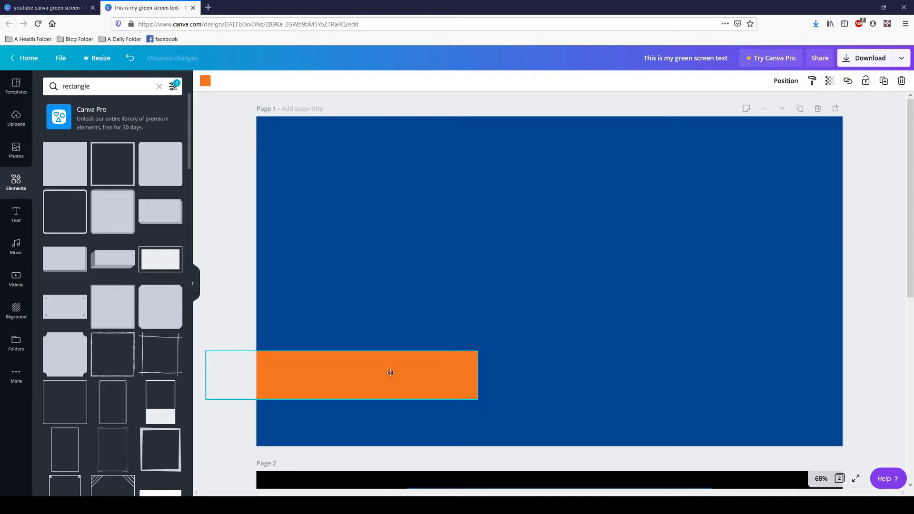
left_click(366, 374)
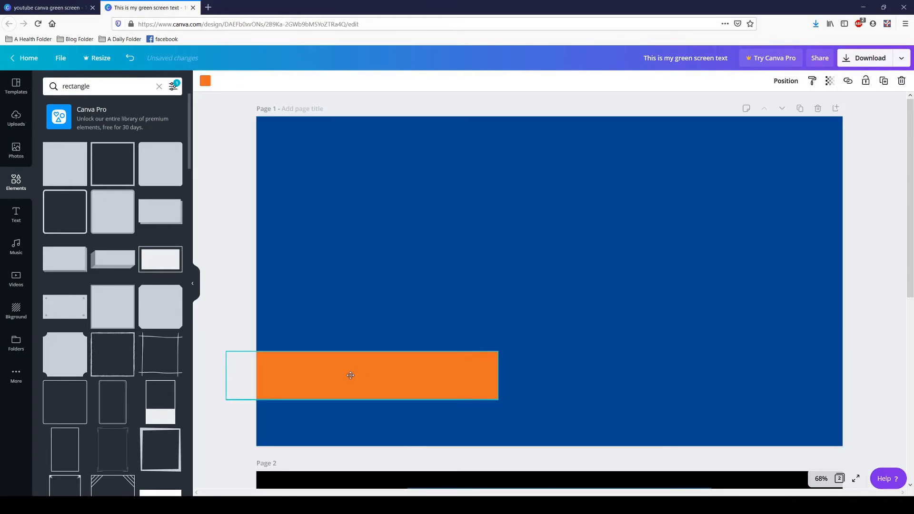
left_click_drag(498, 376, 472, 376)
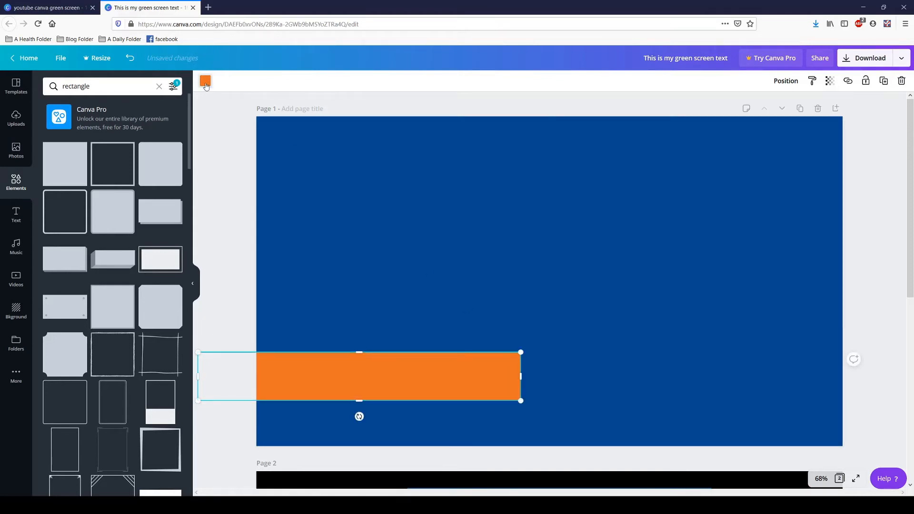
left_click(205, 81)
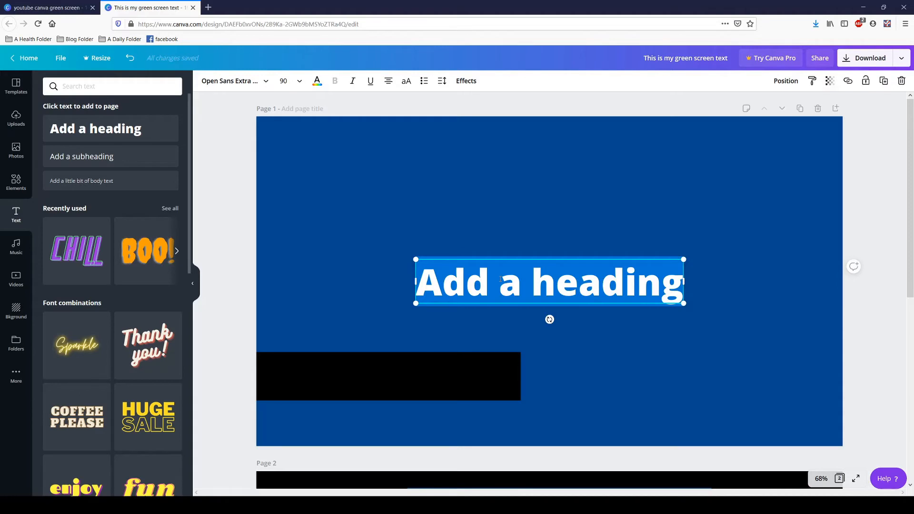
Step: Type the heading 'A Quick Review' and switch it to all capitals
type("A Quick")
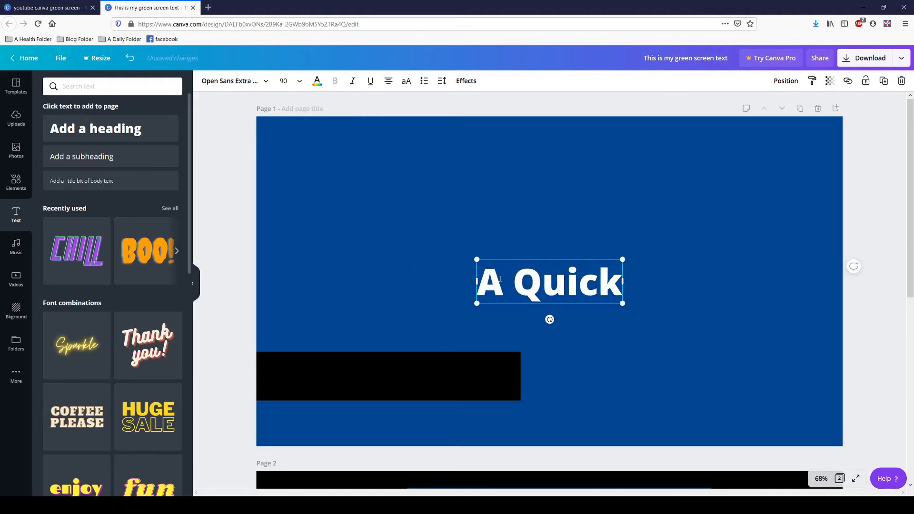
type("Review")
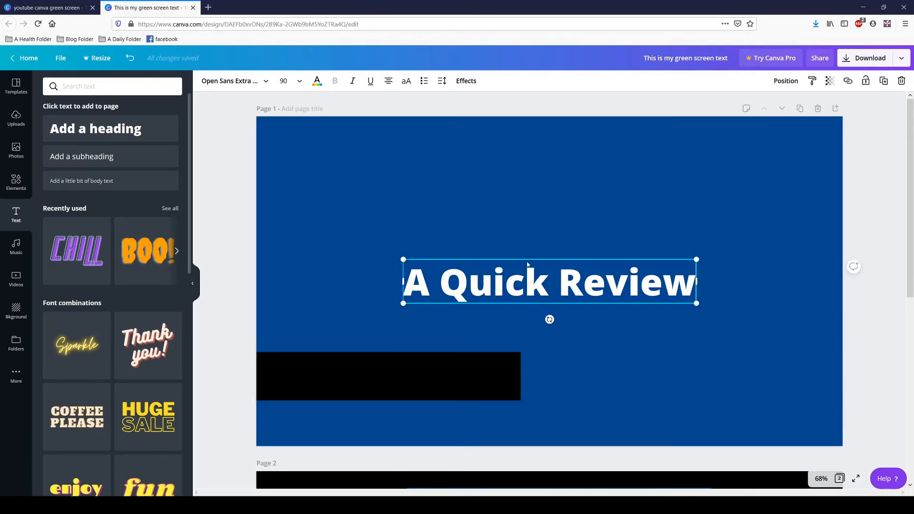
mouse_move(406, 81)
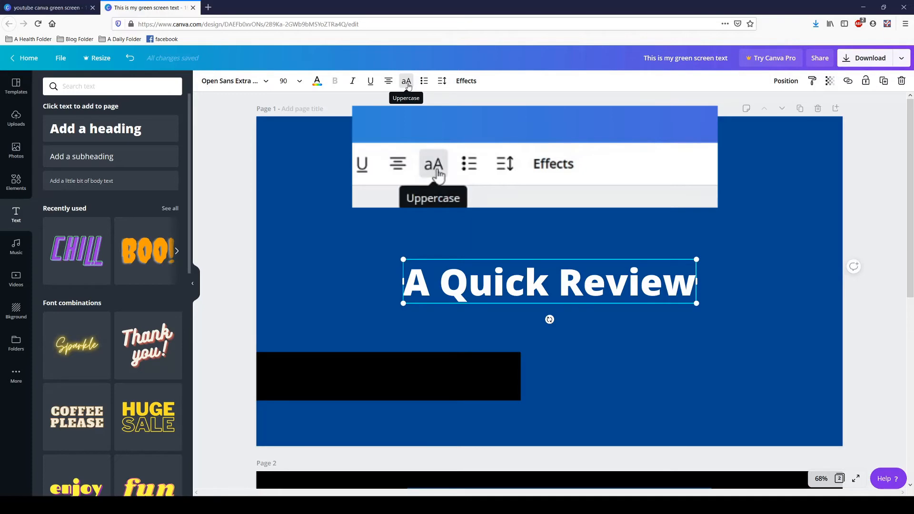
left_click(406, 81)
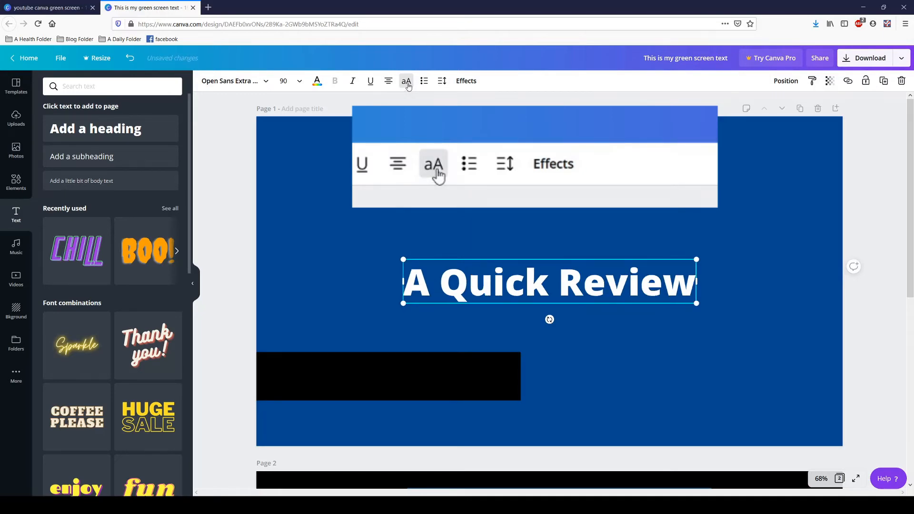
left_click(407, 81)
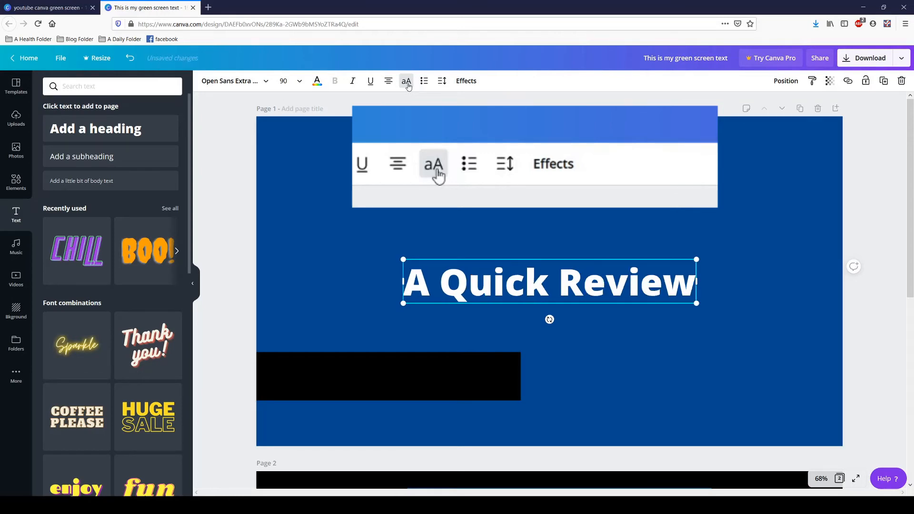
left_click(434, 163)
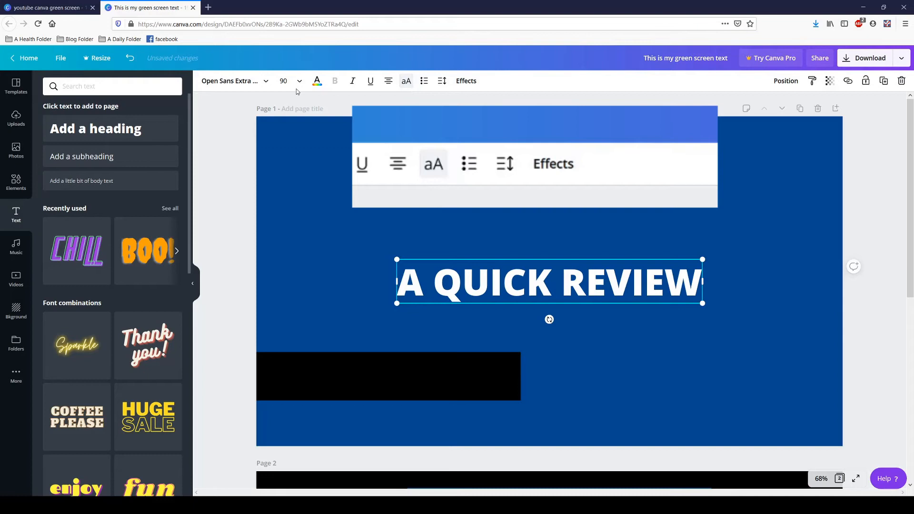
left_click(233, 81)
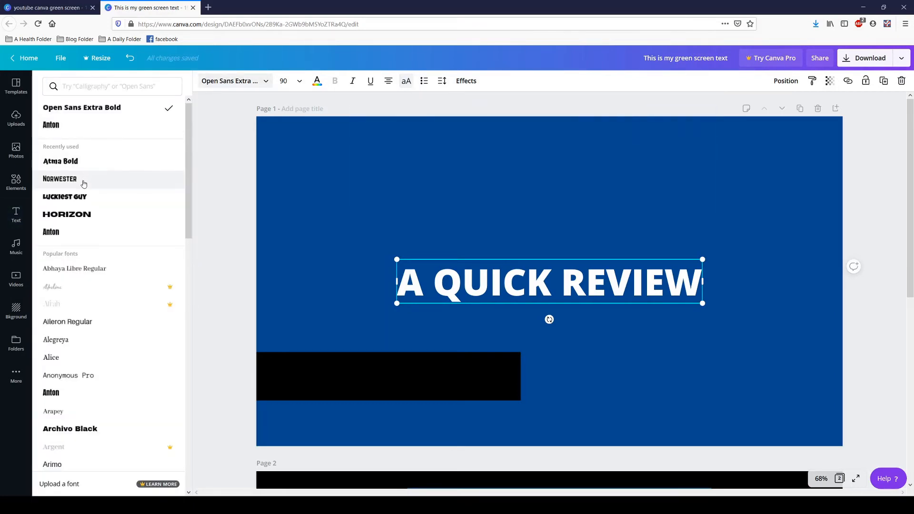
Step: Set the heading in Norwester and drag it onto the black bar at lower left
left_click(60, 179)
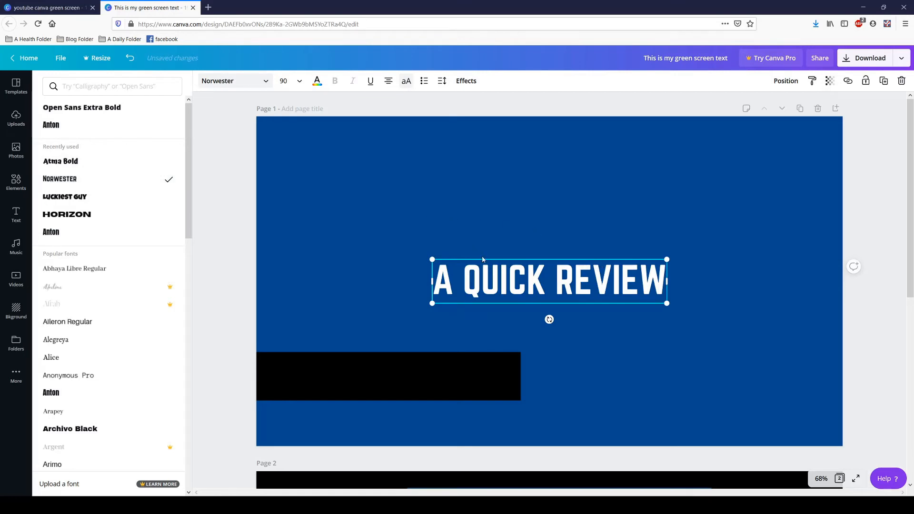
left_click_drag(548, 282, 514, 314)
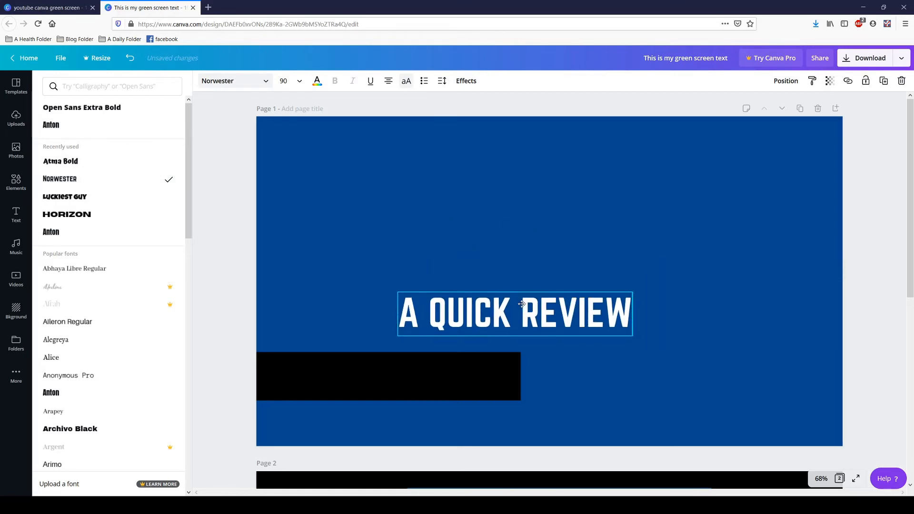
left_click_drag(515, 313, 389, 375)
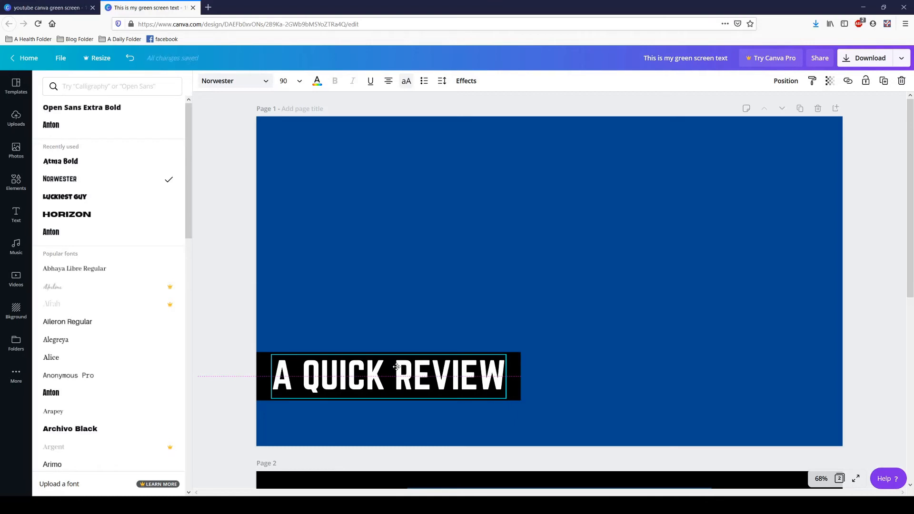
left_click_drag(388, 374, 389, 377)
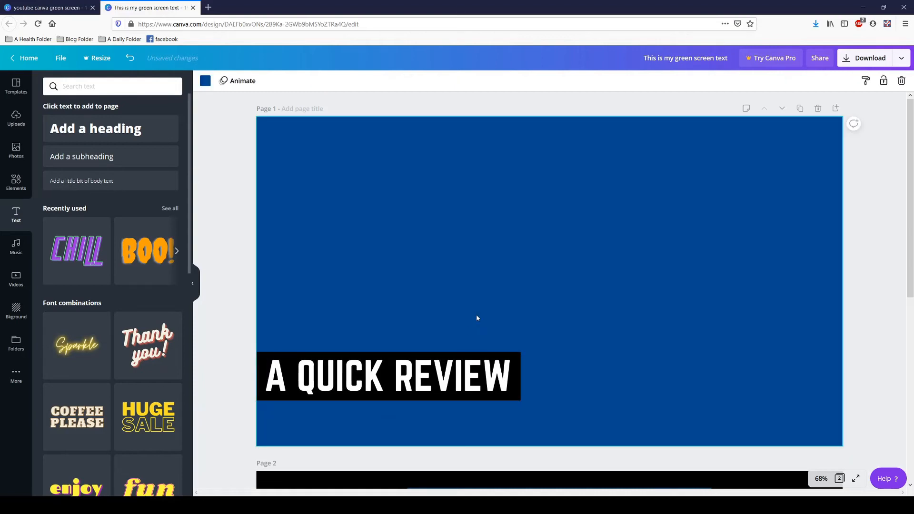
mouse_move(625, 361)
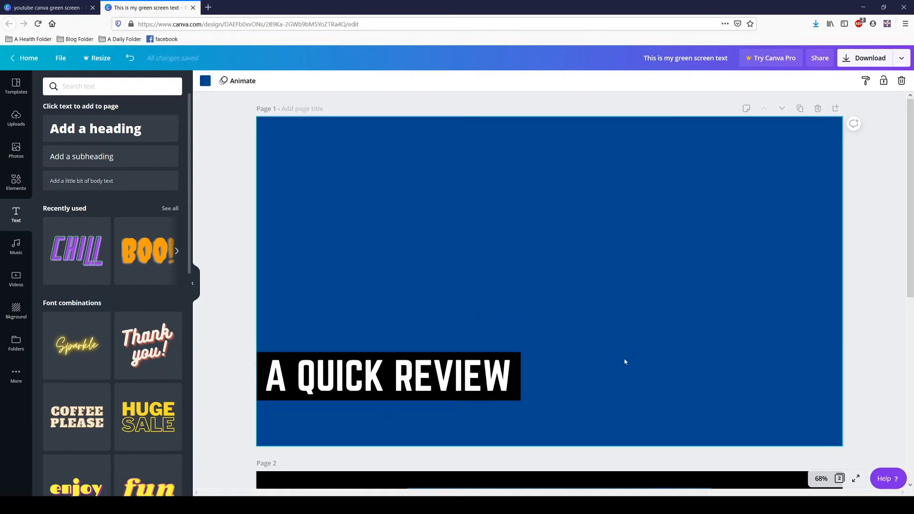
mouse_move(591, 381)
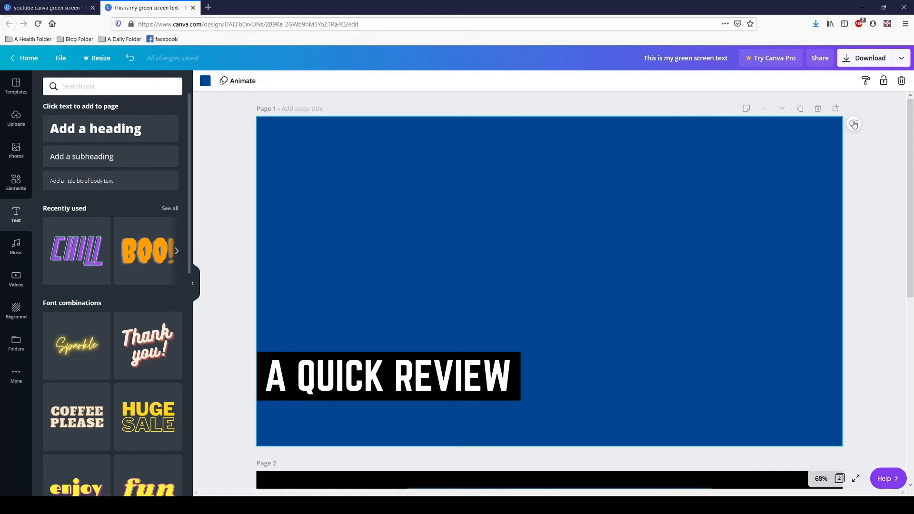
Step: Set up a PNG download limited to Page 1 only
left_click(868, 58)
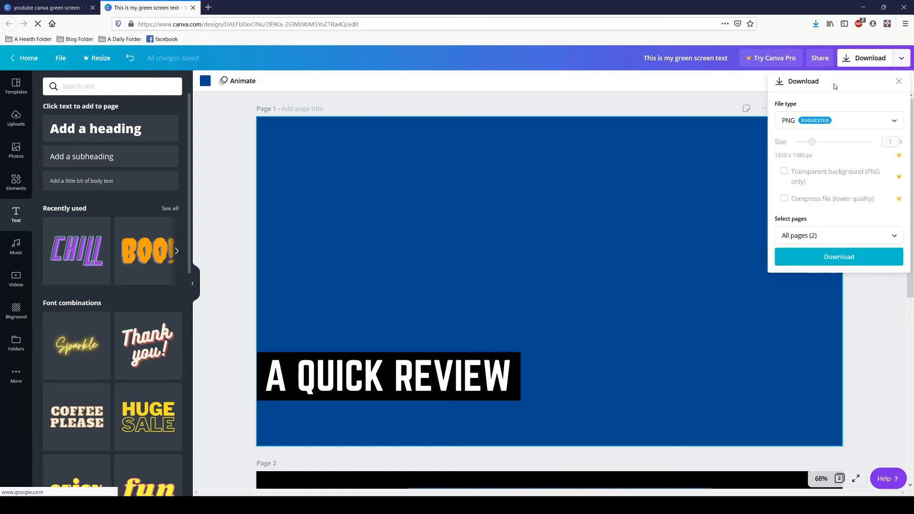
mouse_move(538, 262)
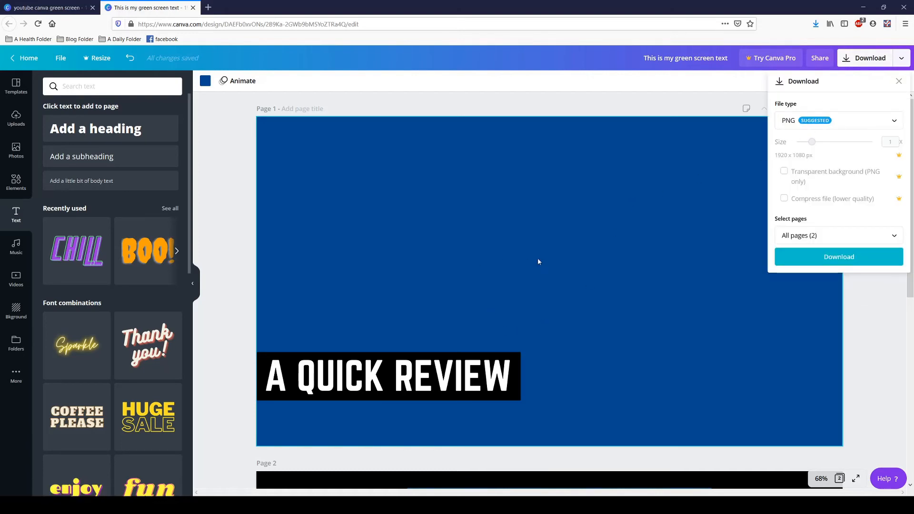
left_click(837, 236)
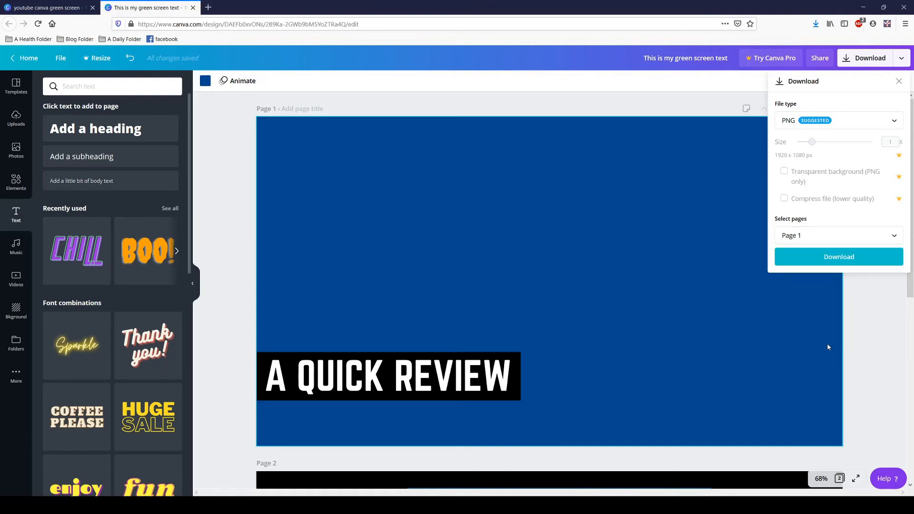
left_click(839, 256)
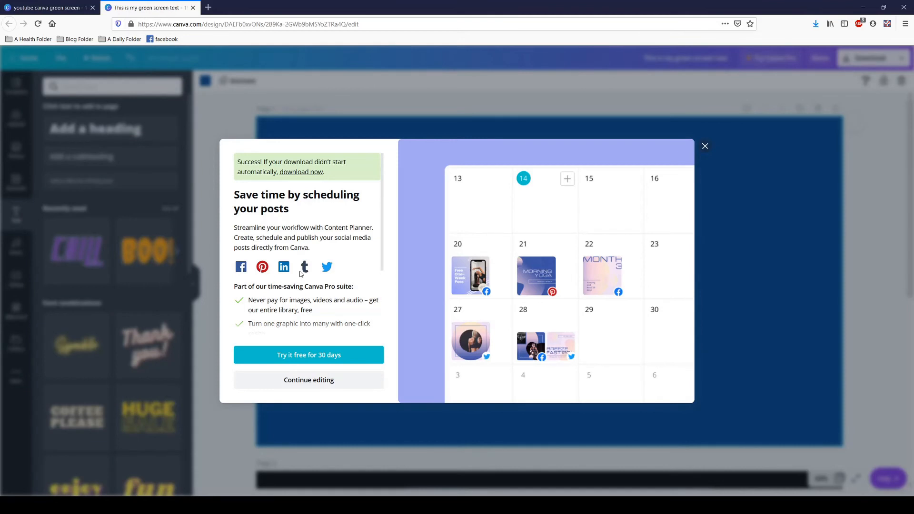
mouse_move(320, 272)
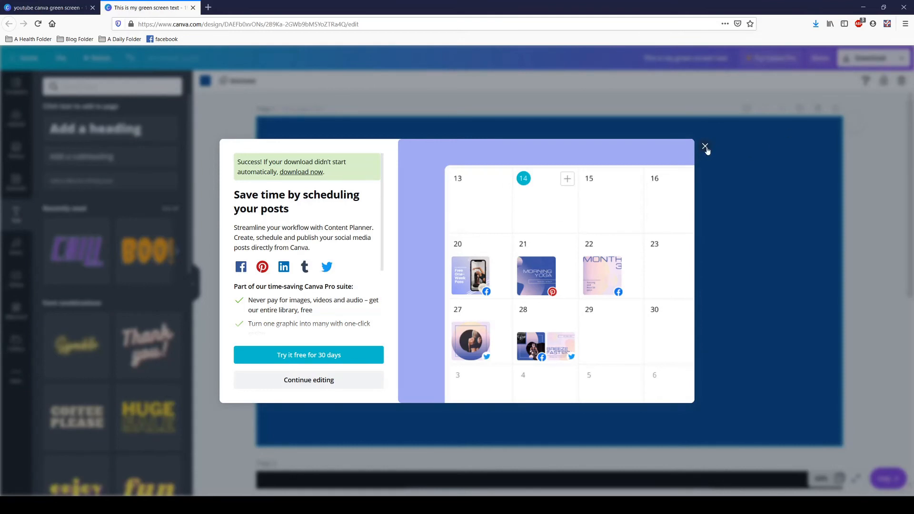
Step: Close the download success pop-up to return to the design editor
left_click(704, 146)
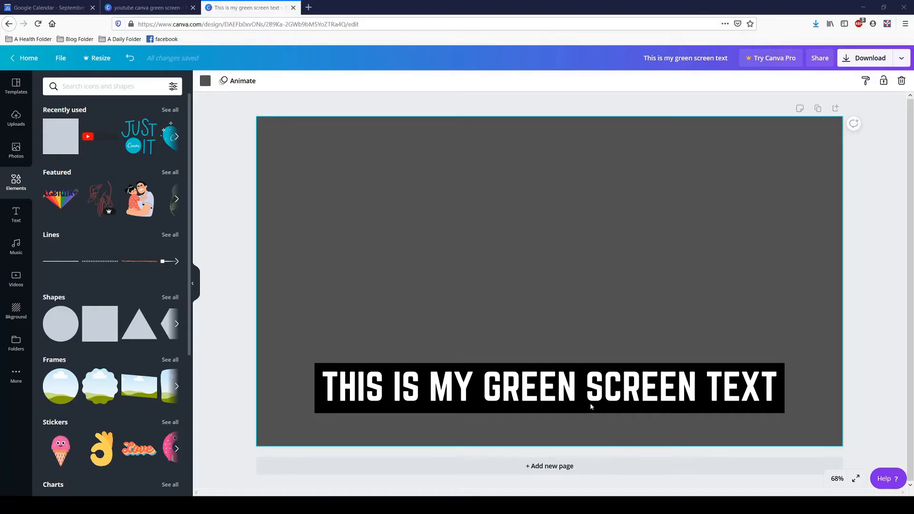
mouse_move(582, 411)
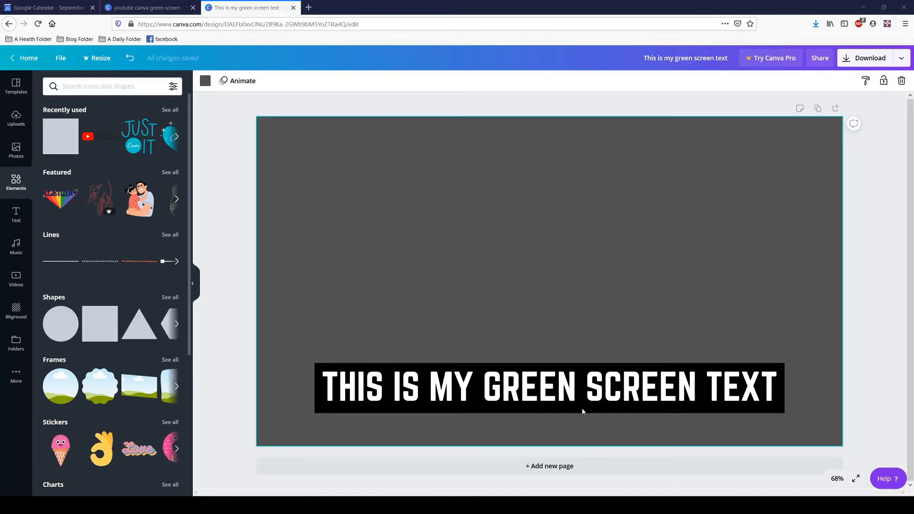